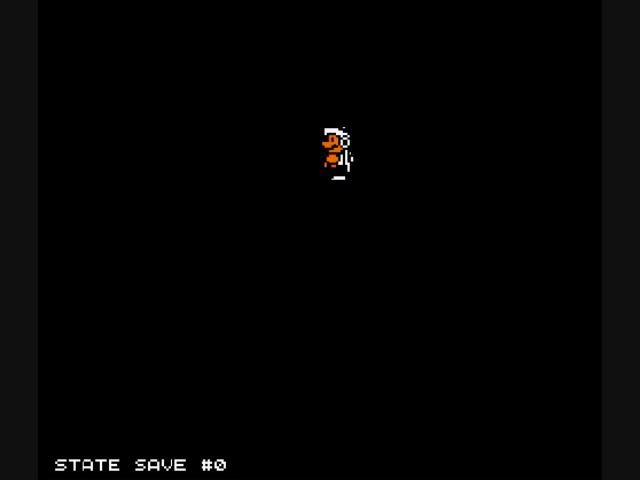
pyautogui.press('F4')
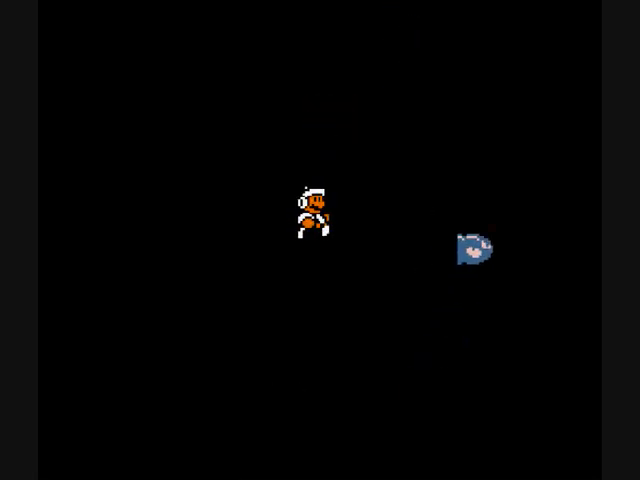
pyautogui.press('F4')
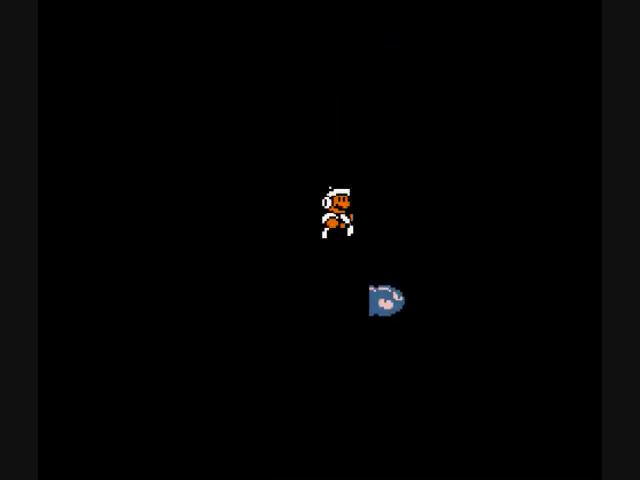
pyautogui.press('F4')
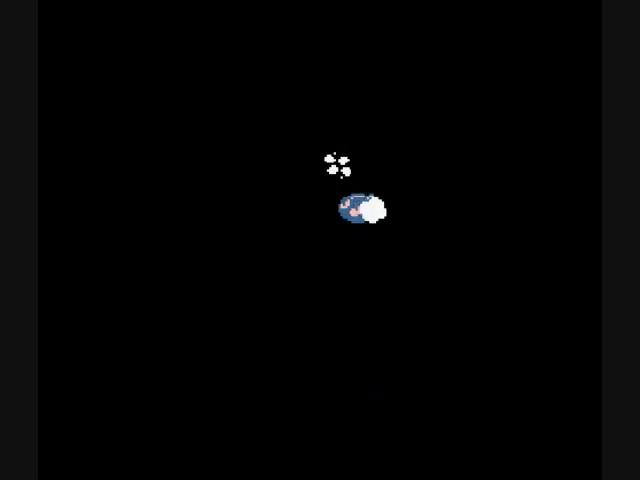
pyautogui.press('F1')
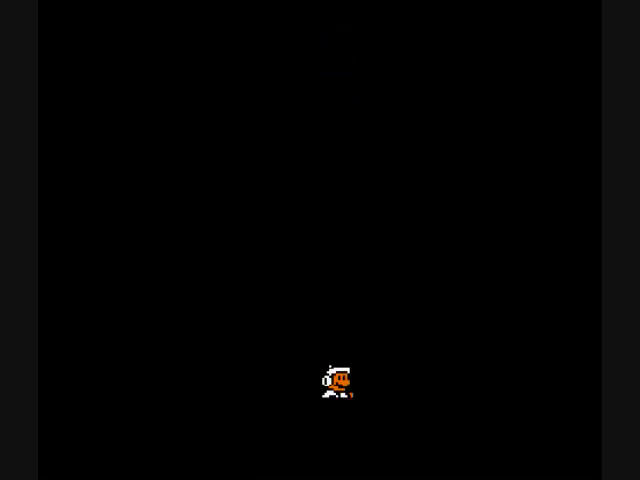
pyautogui.press('F4')
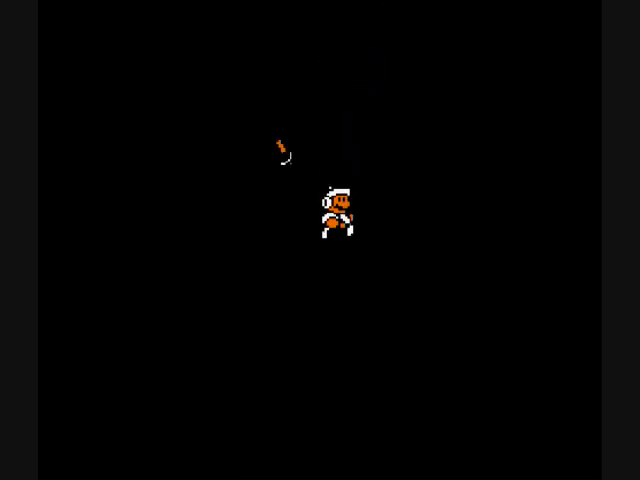
pyautogui.press('F7')
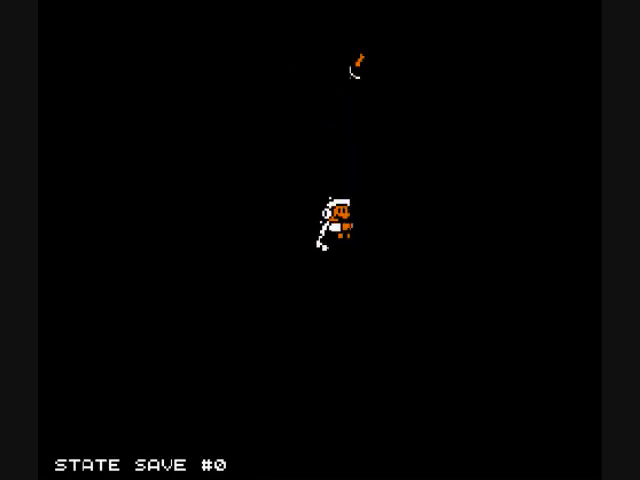
pyautogui.press('F4')
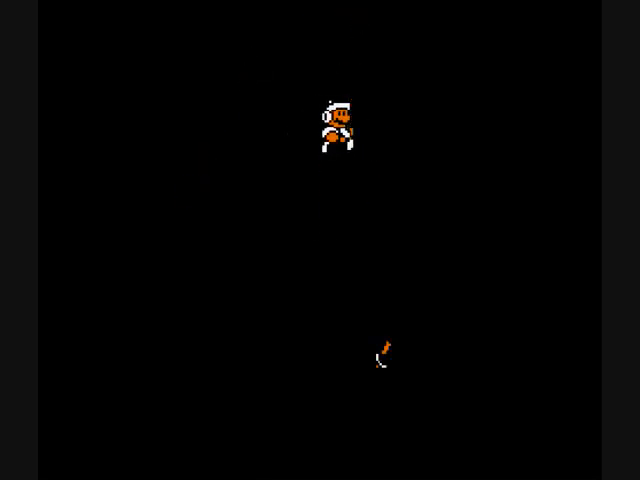
pyautogui.press('F5')
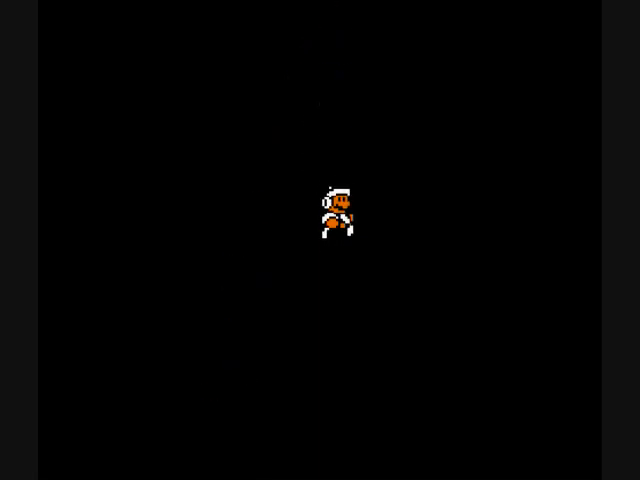
pyautogui.press('F4')
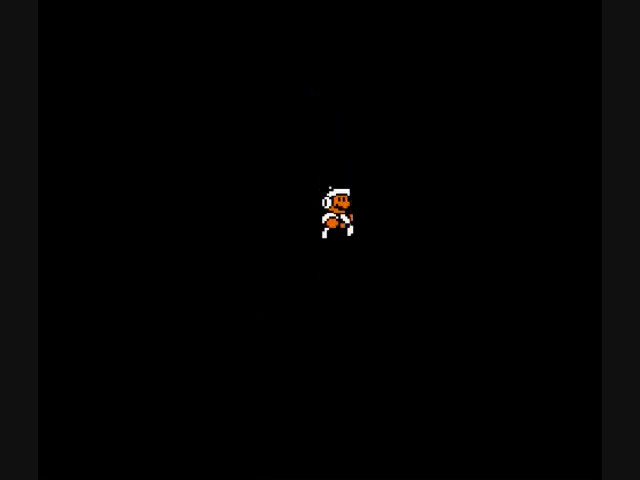
pyautogui.press('F4')
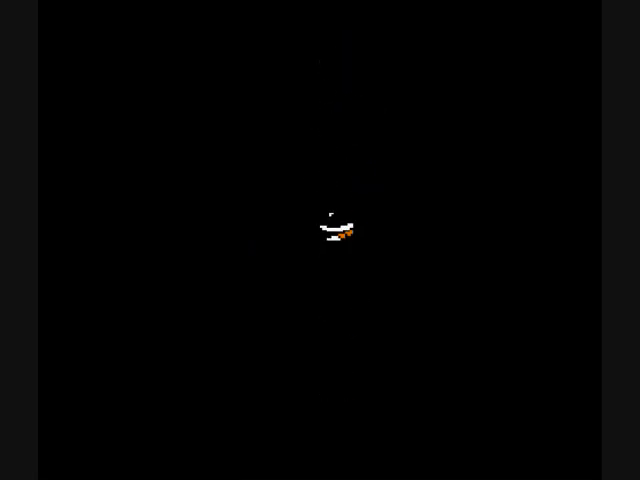
pyautogui.press('F4')
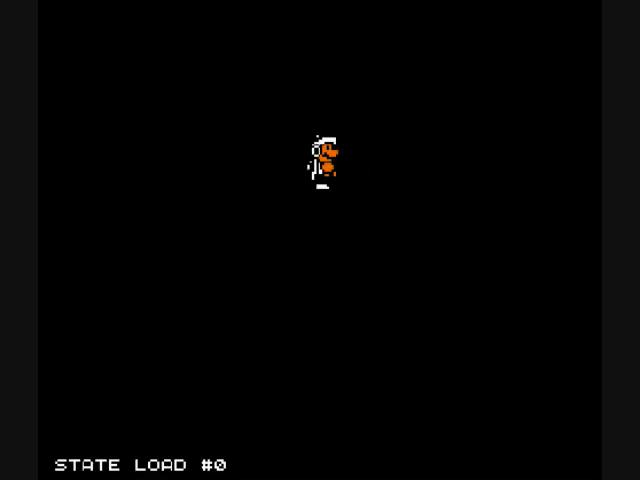